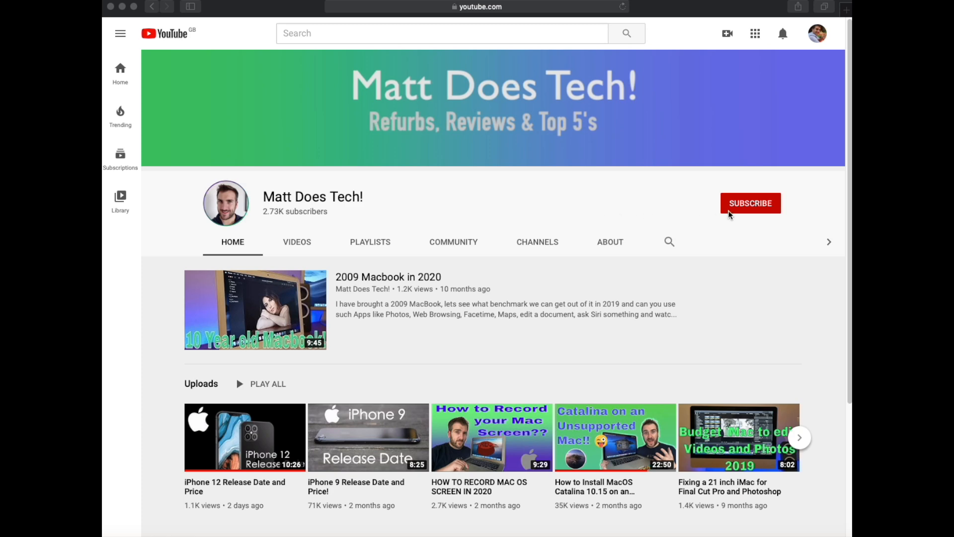
Subscribe to the Matt Does Tech! channel so the button shows Subscribed.
left_click(750, 202)
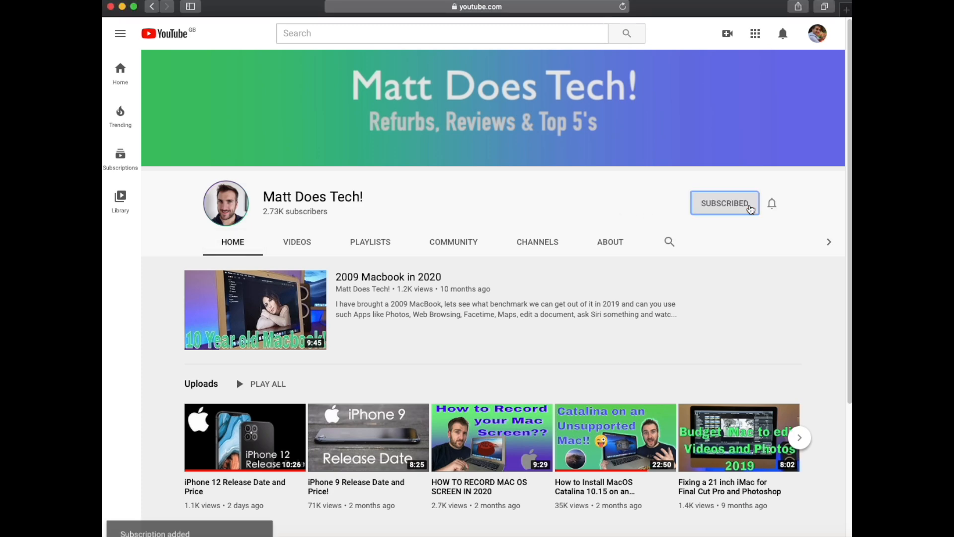